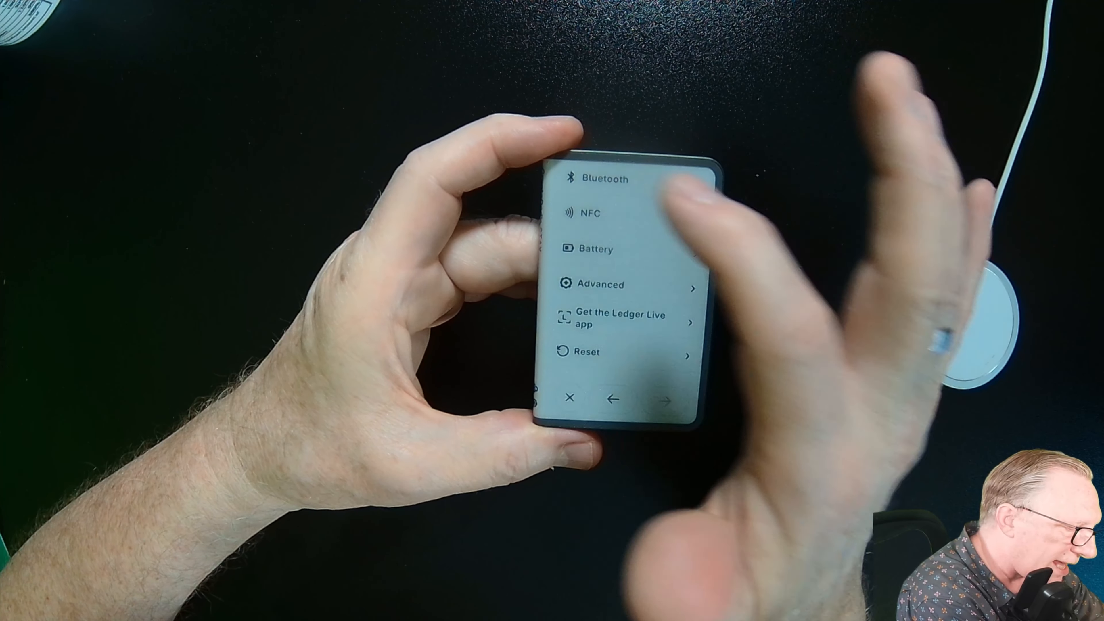
- Review the Stax storage figures in My Ledger and reach the device settings for the lock screen picture
click(592, 214)
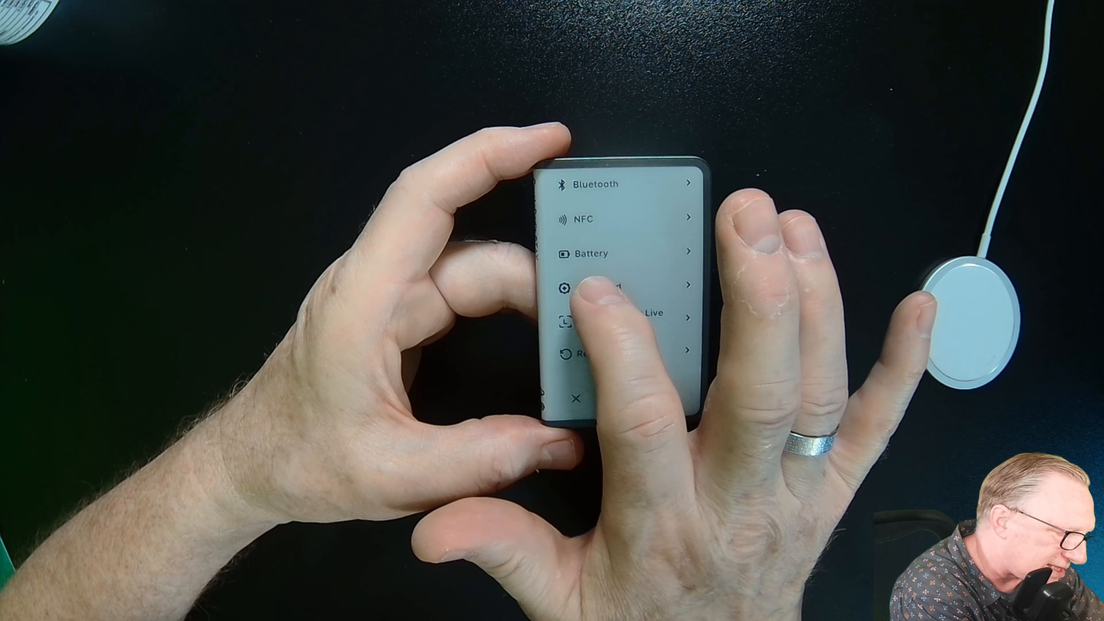
click(620, 288)
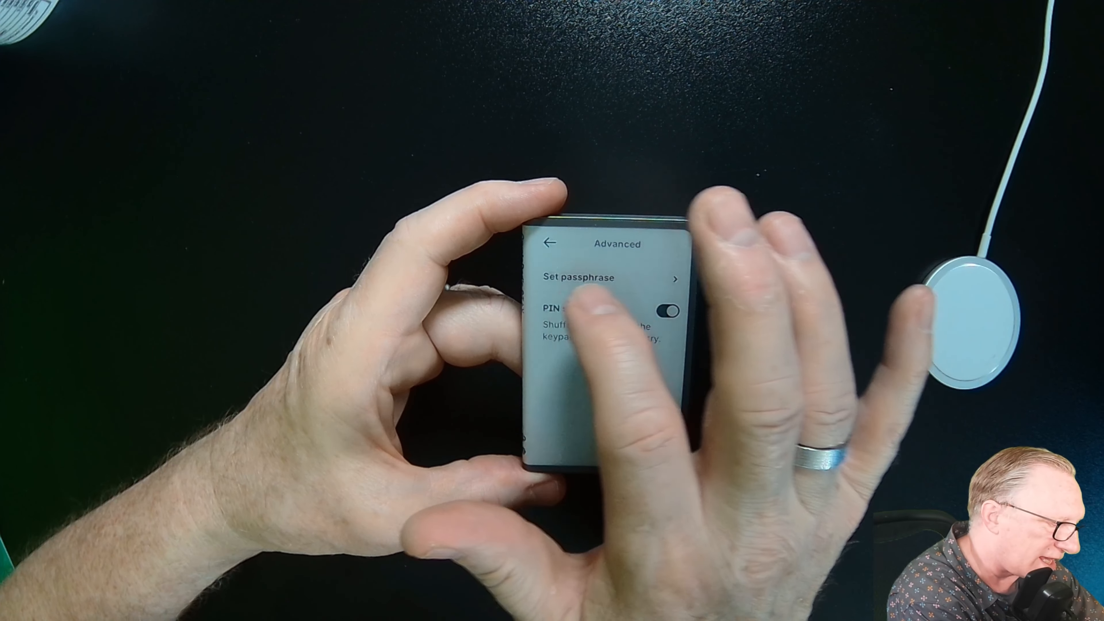
click(577, 277)
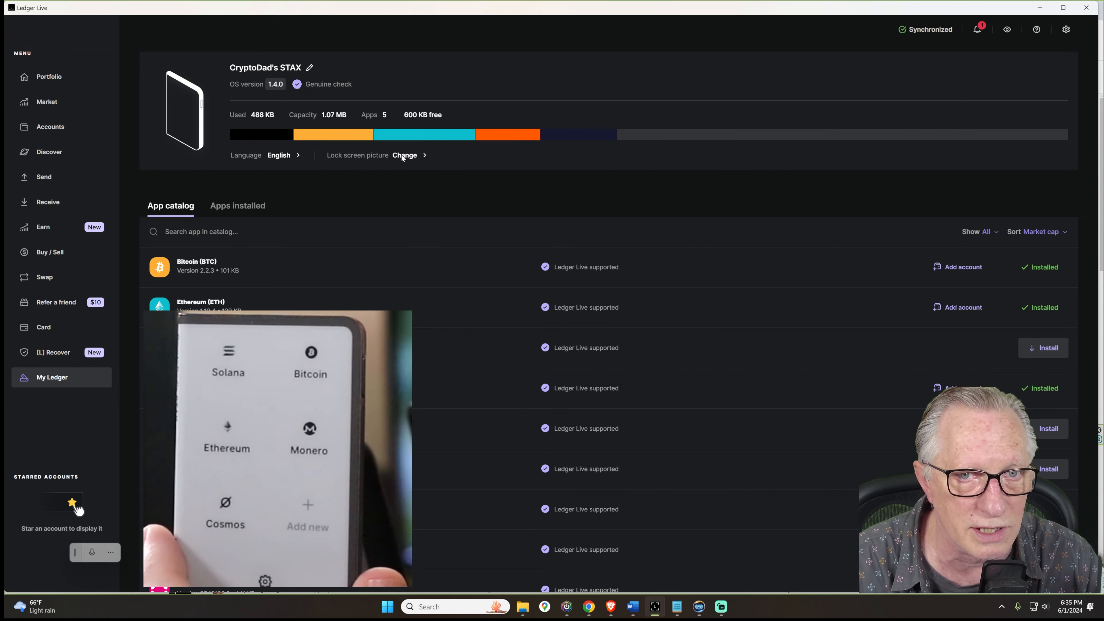
- Start changing the Stax lock screen picture and browse through the My NFTs collection
click(405, 155)
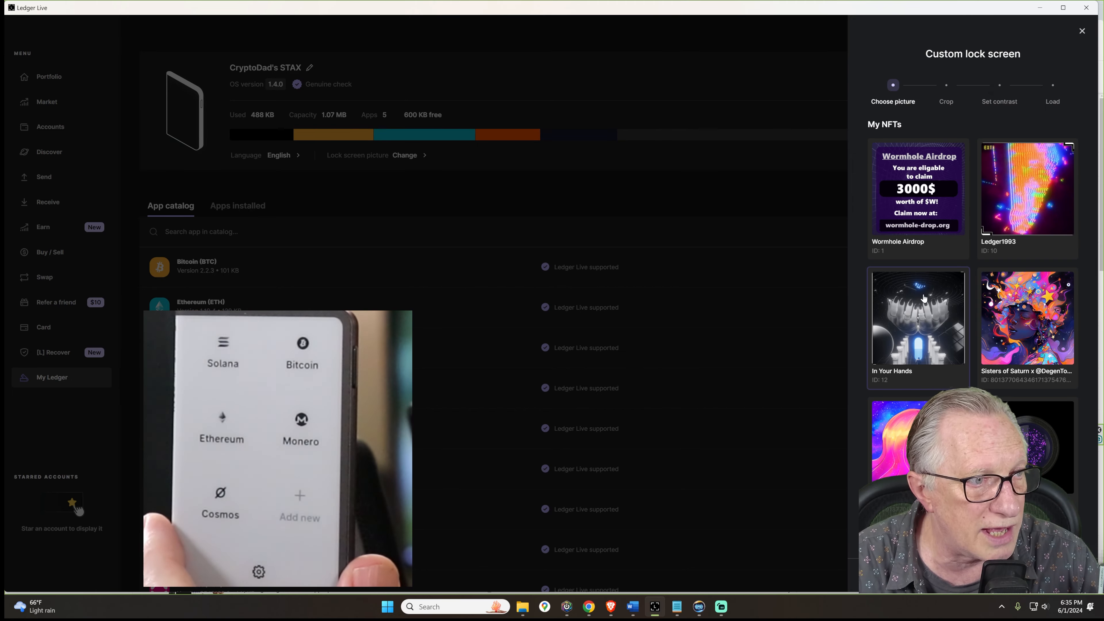
scroll(down, 3)
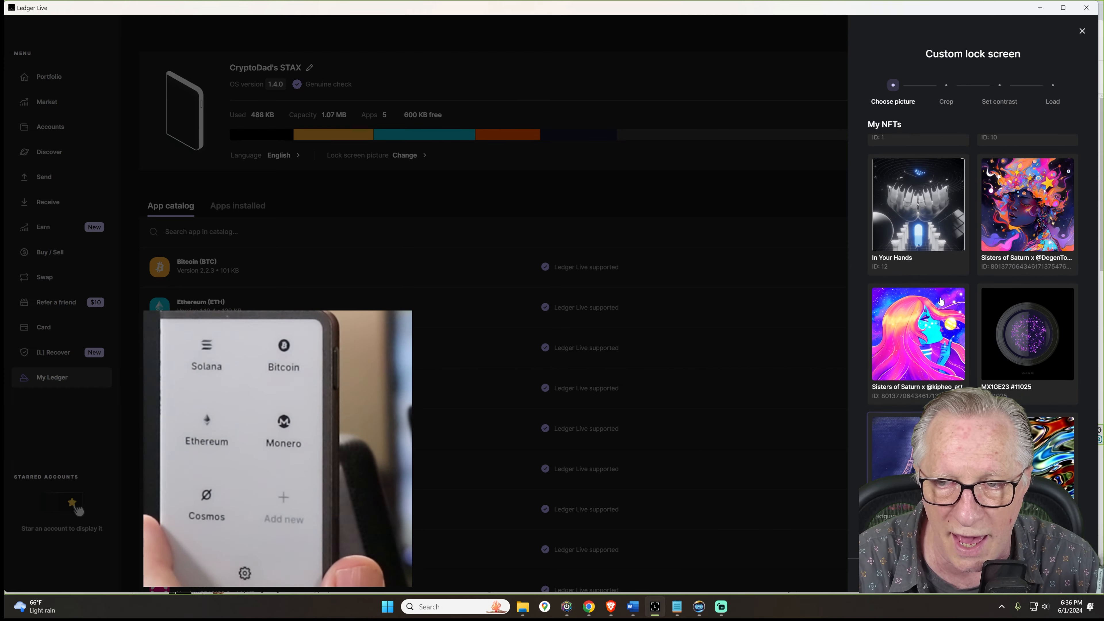
scroll(down, 3)
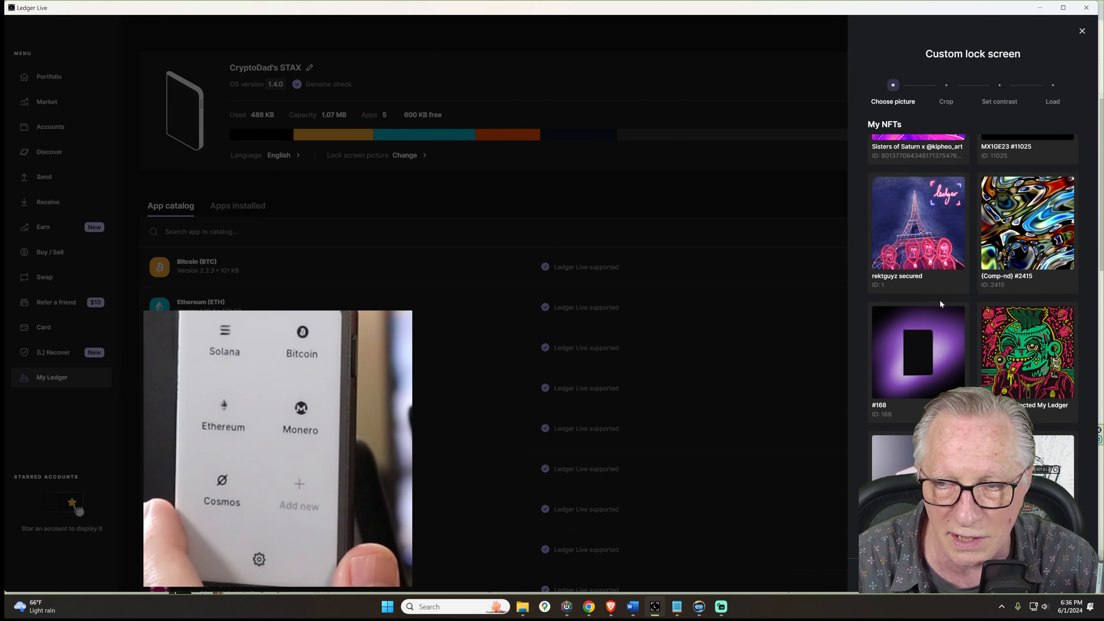
scroll(down, 3)
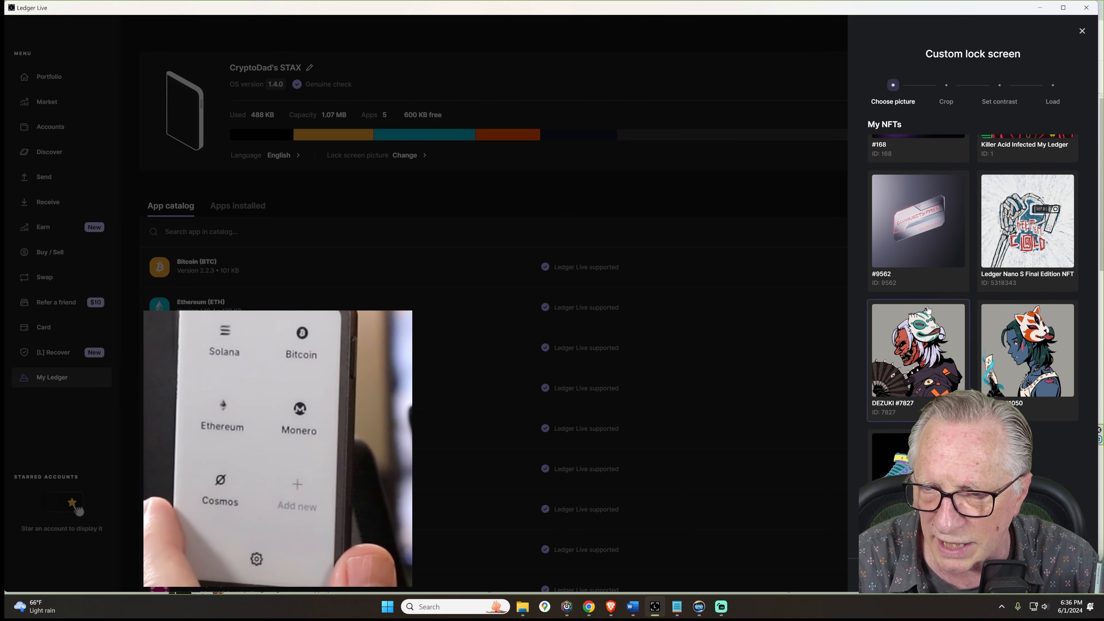
scroll(down, 3)
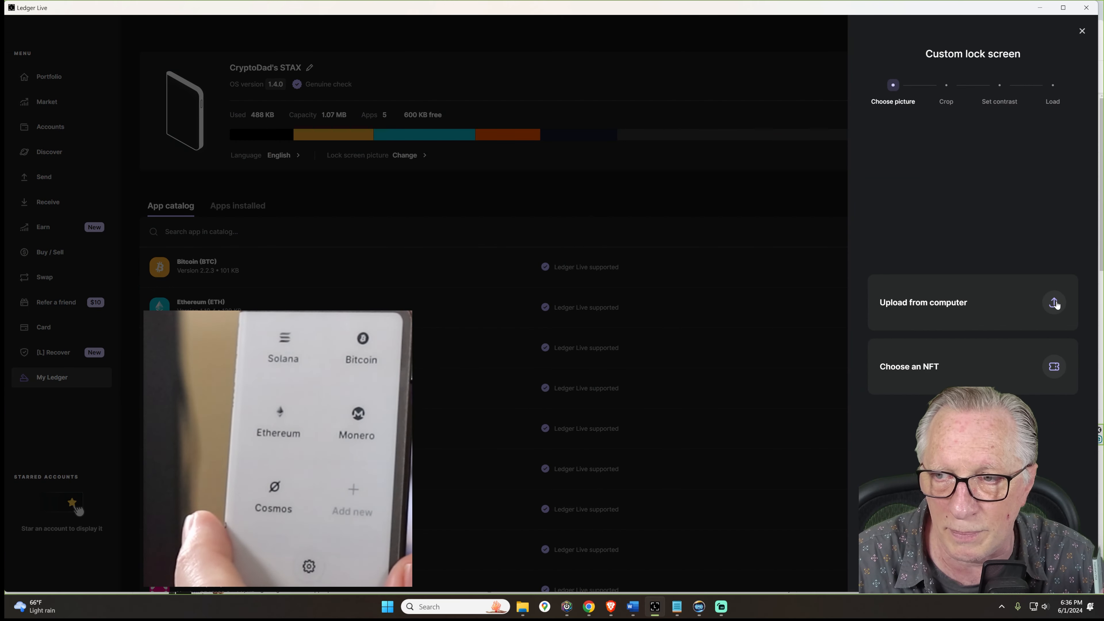
- Choose Upload from computer and browse the Pictures folder in the Windows Open dialog
click(1054, 303)
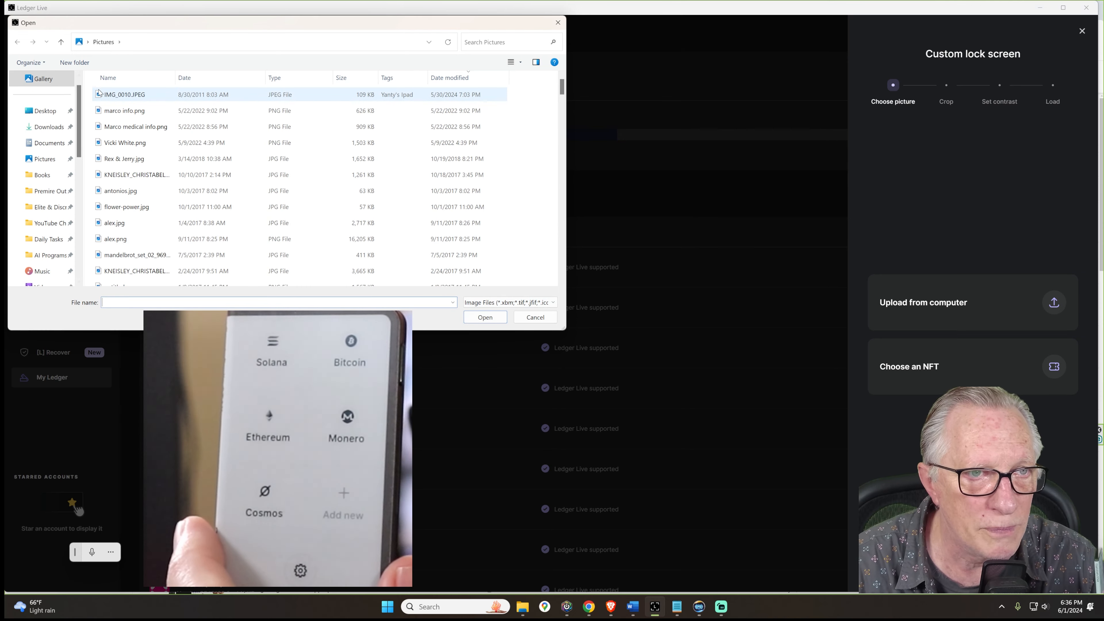
click(125, 94)
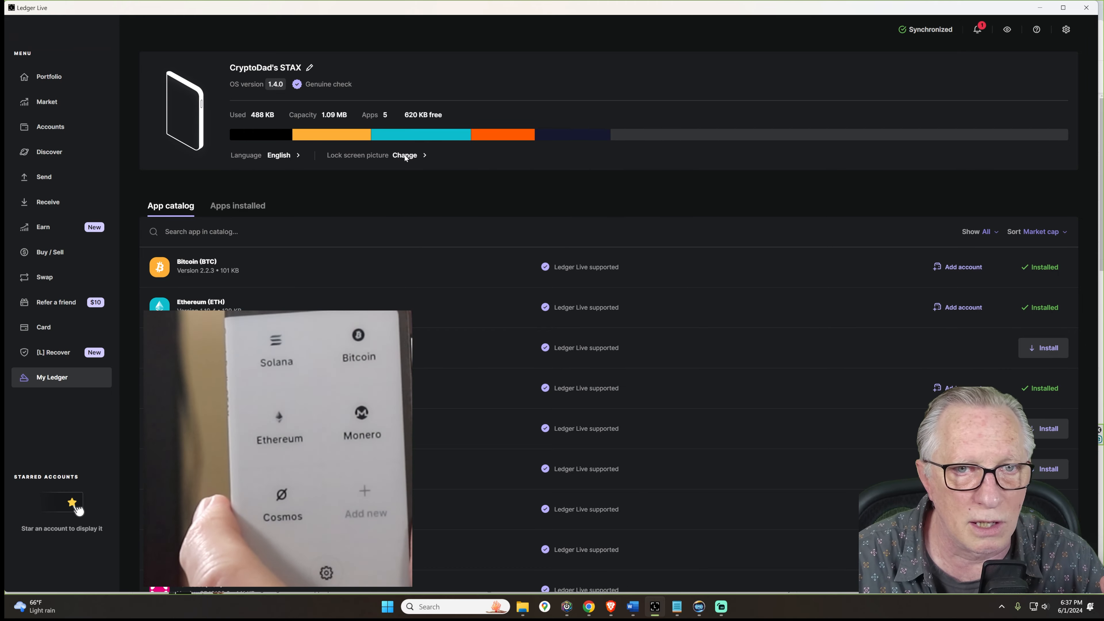
- Reopen the Custom lock screen panel via Change next to Lock screen picture
click(405, 155)
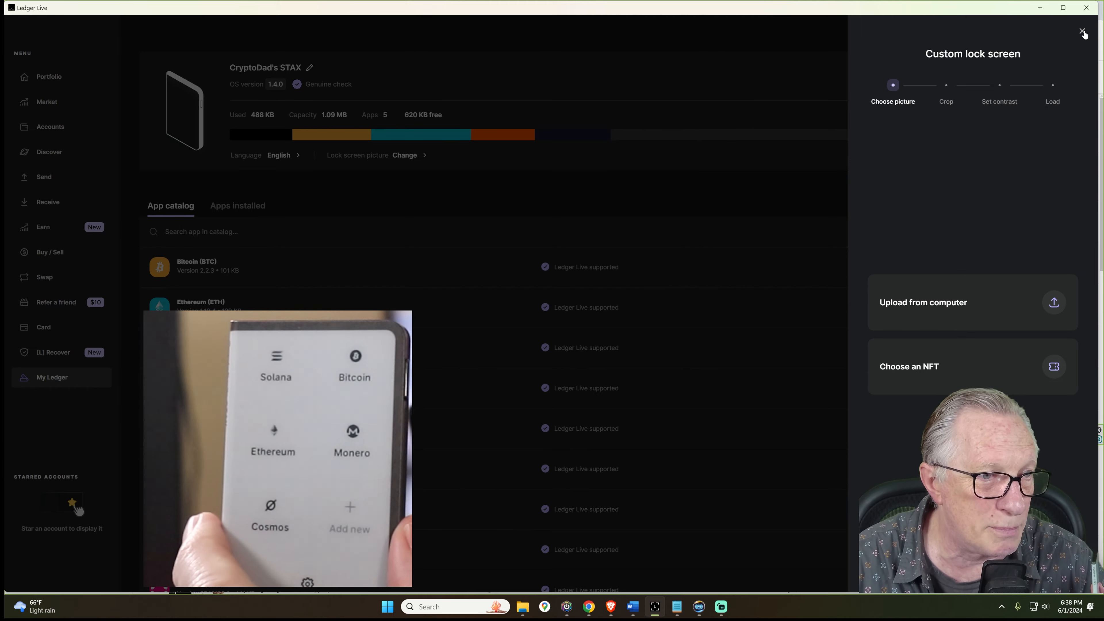
- Close the Custom lock screen panel, returning to the Stax device overview
click(1084, 33)
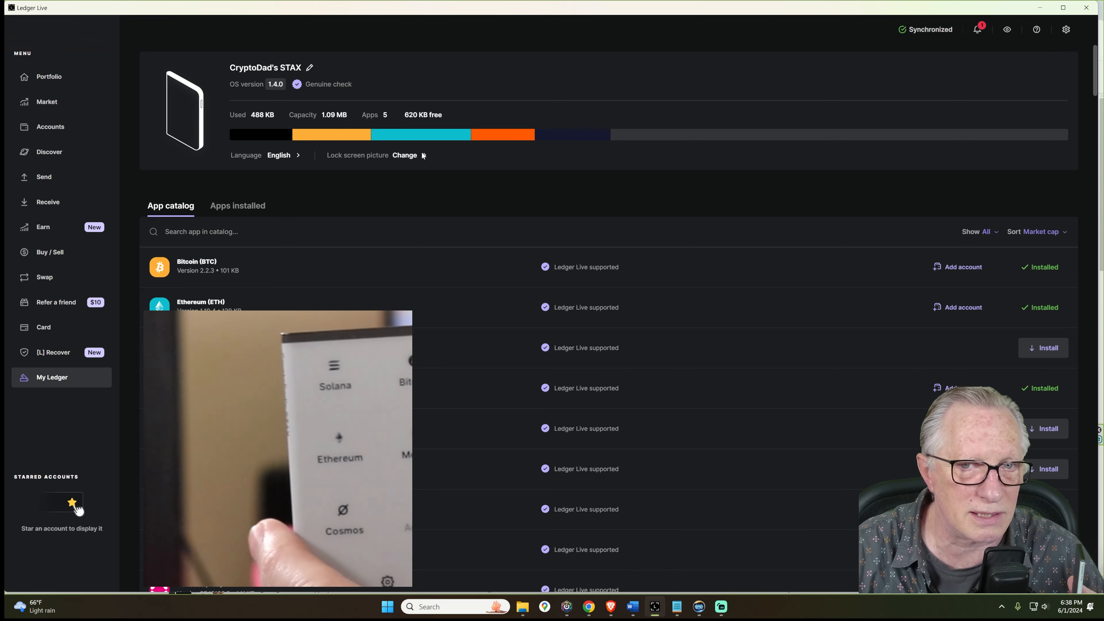
mouse_move(525, 133)
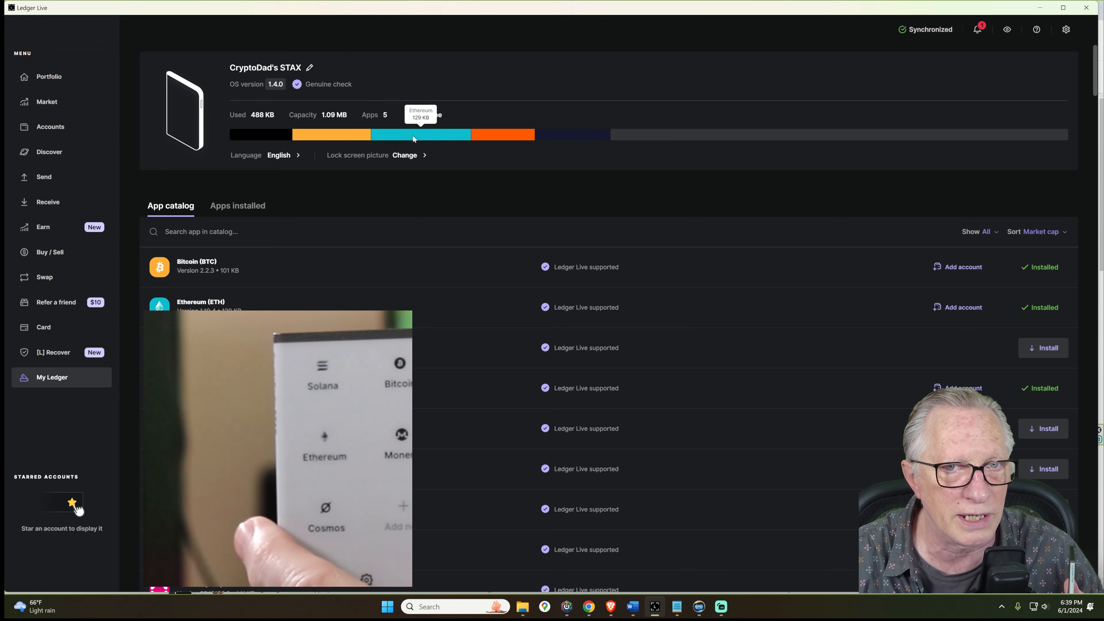
mouse_move(580, 136)
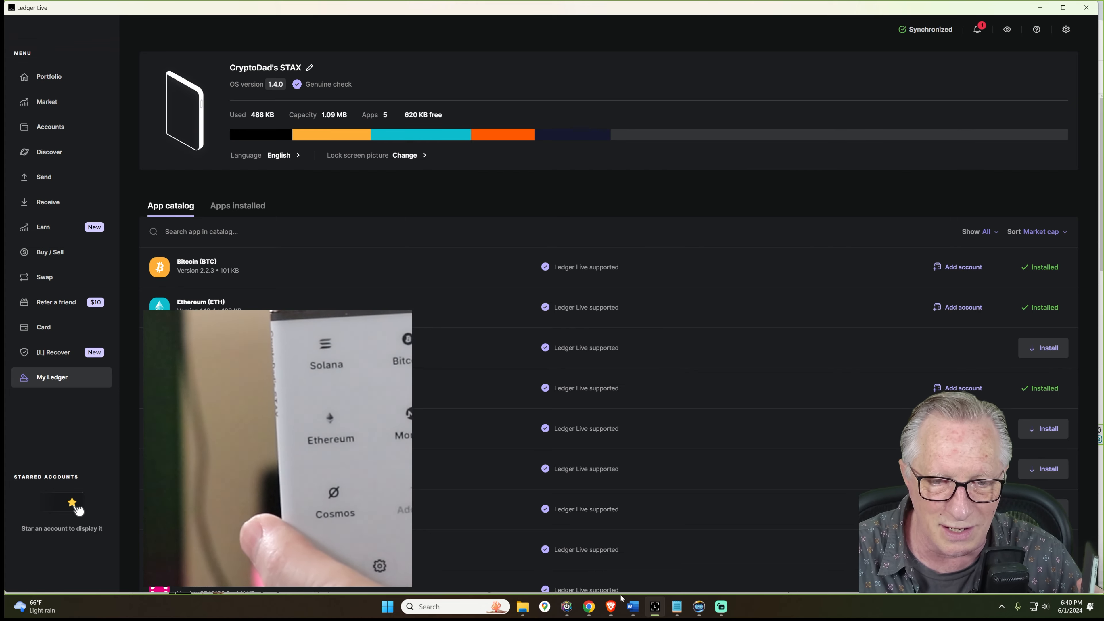
mouse_move(589, 607)
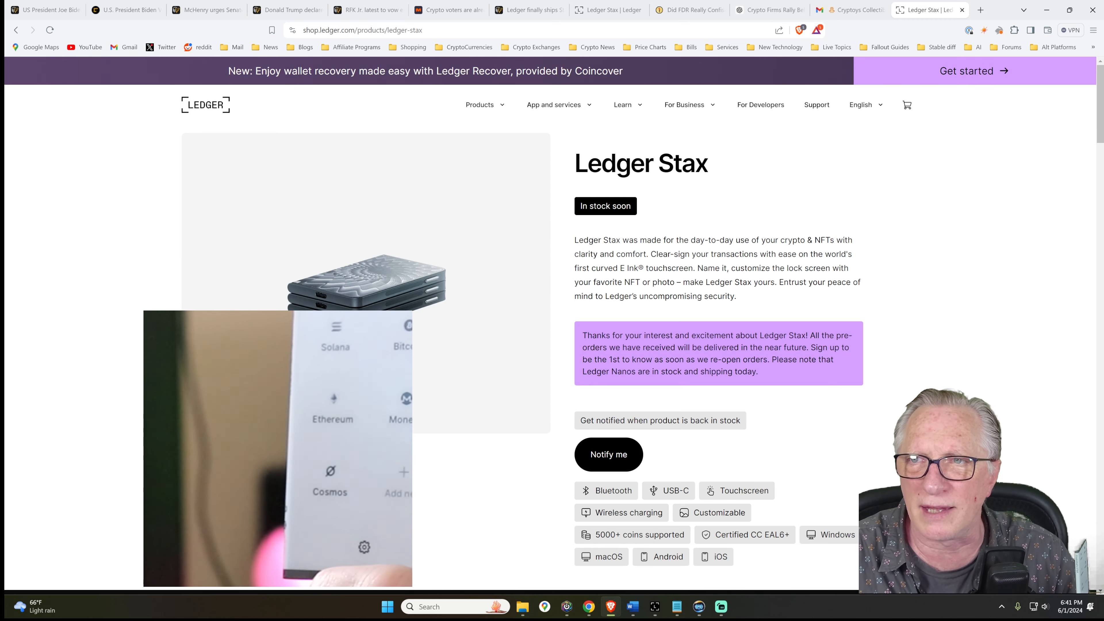
- View the Google Images results for Ledger Stax in Brave, then return to Ledger Live
click(980, 9)
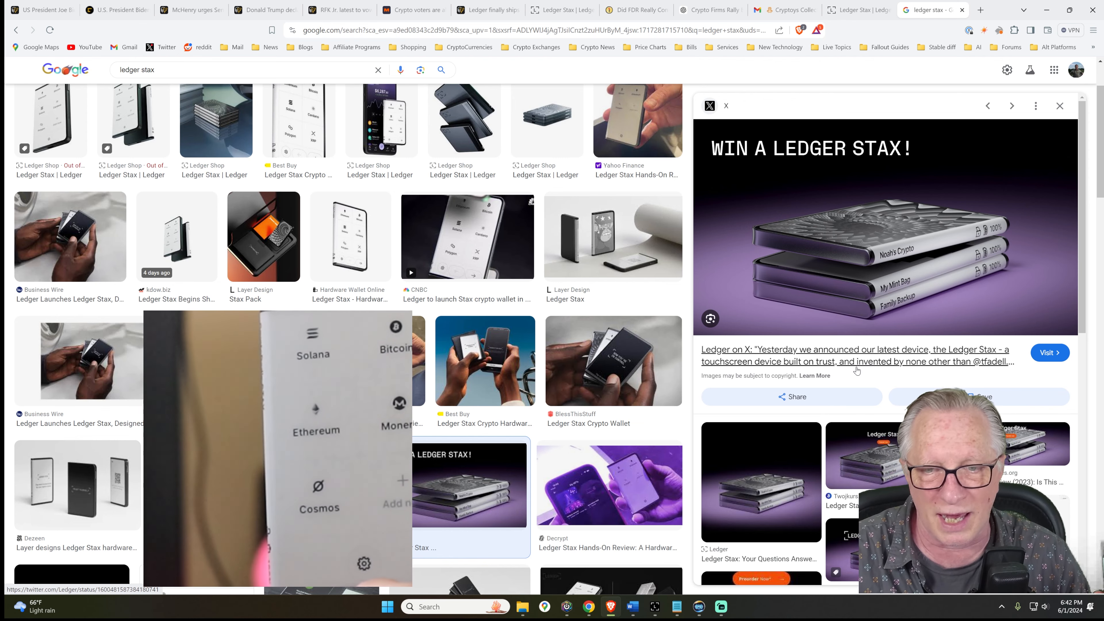
click(654, 606)
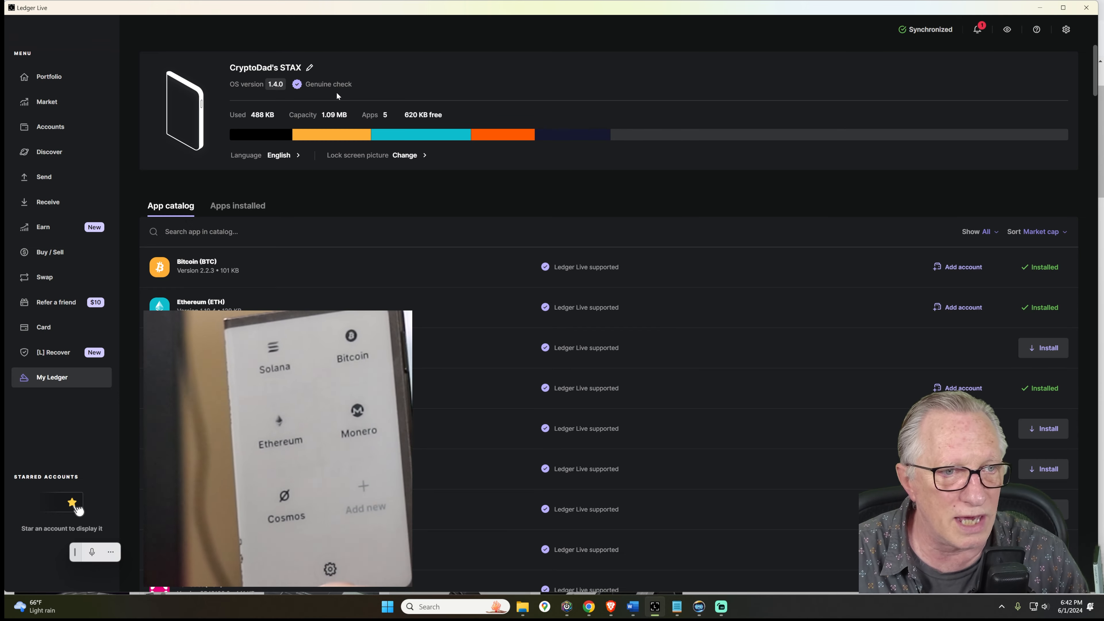
mouse_move(365, 90)
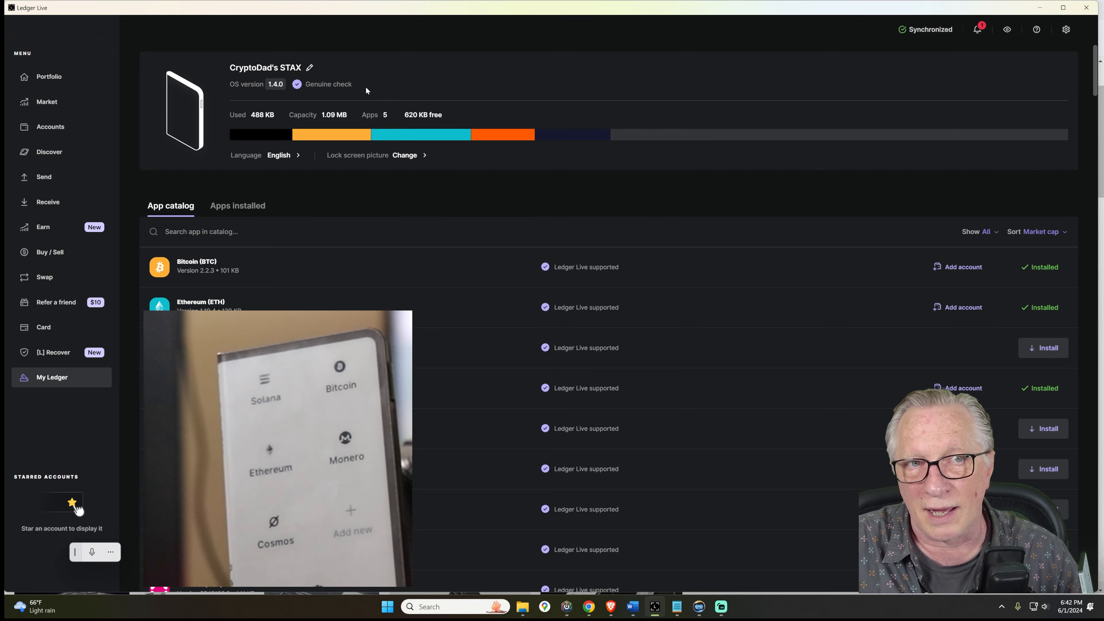